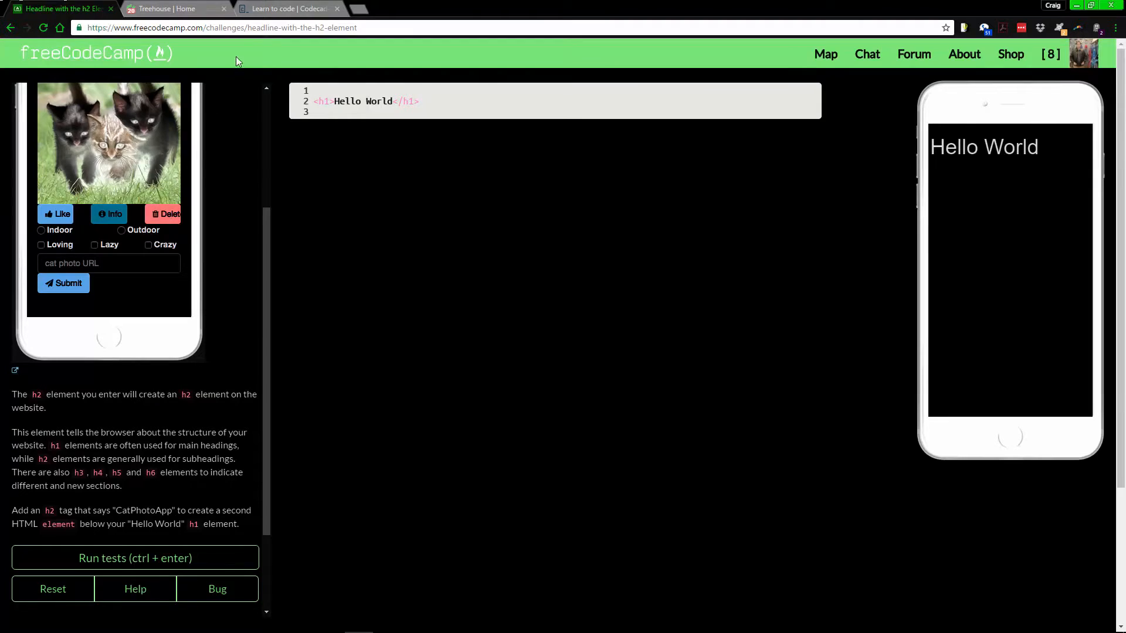
Switch to the Treehouse home dashboard, leaving the h2 headline challenge open.
click(172, 8)
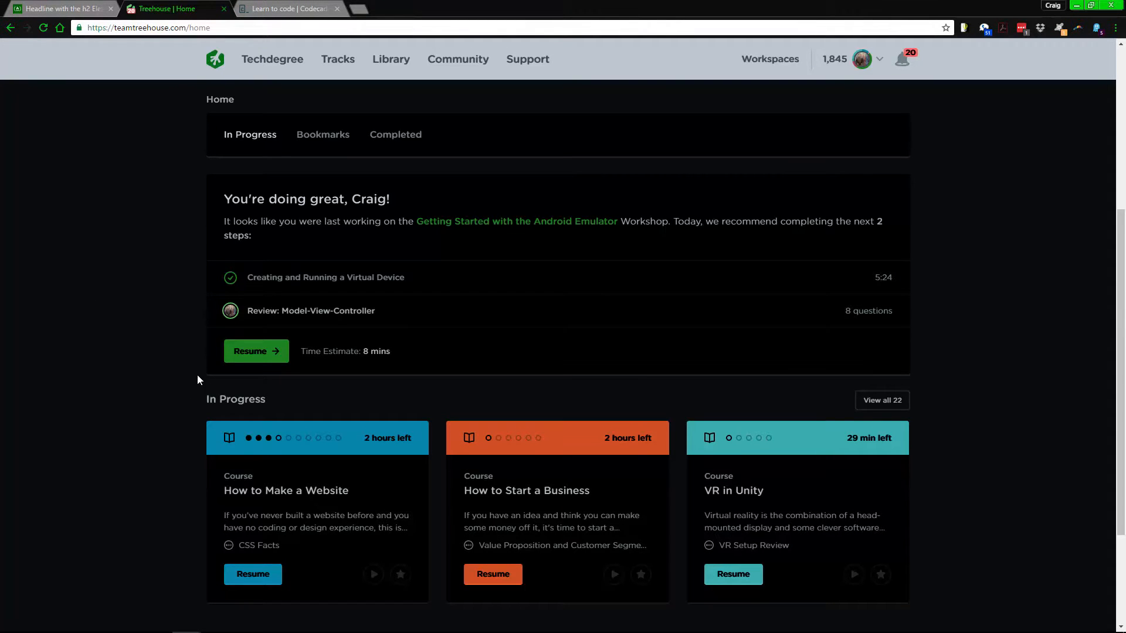
Skim the Treehouse dashboard notices, then return to the h2 headline challenge with its Hello World h1.
scroll(down, 3)
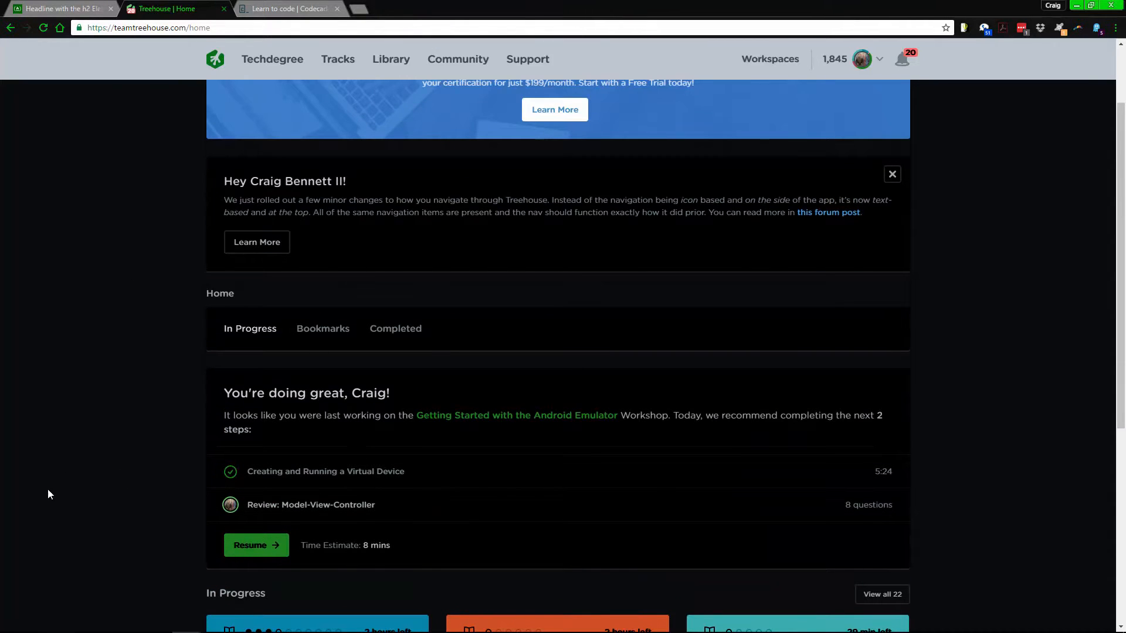
click(61, 8)
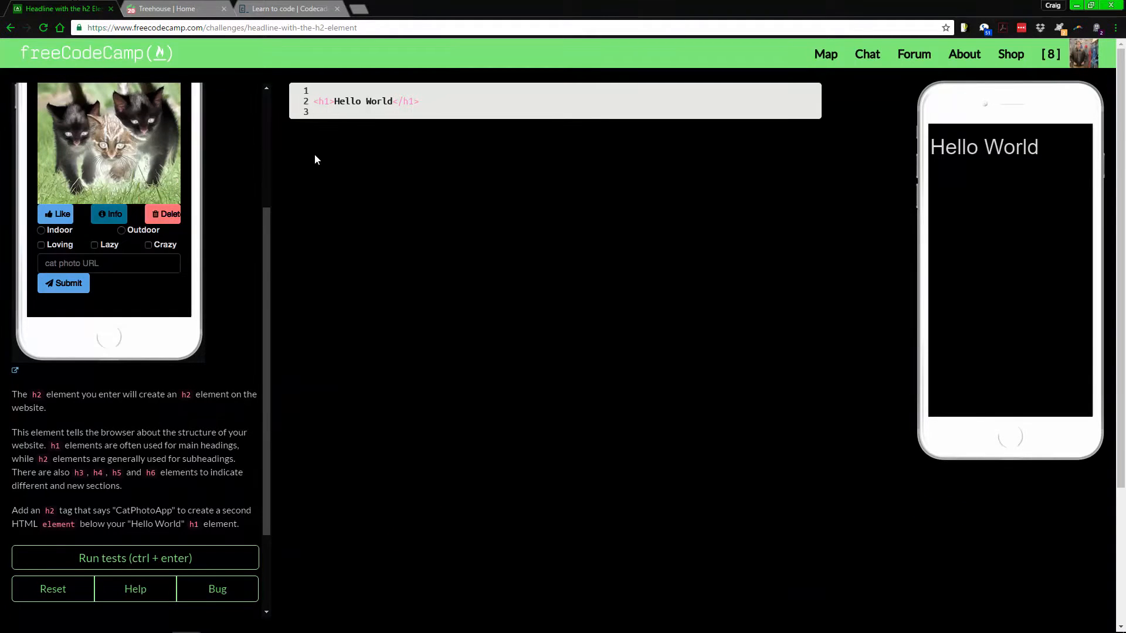
mouse_move(458, 175)
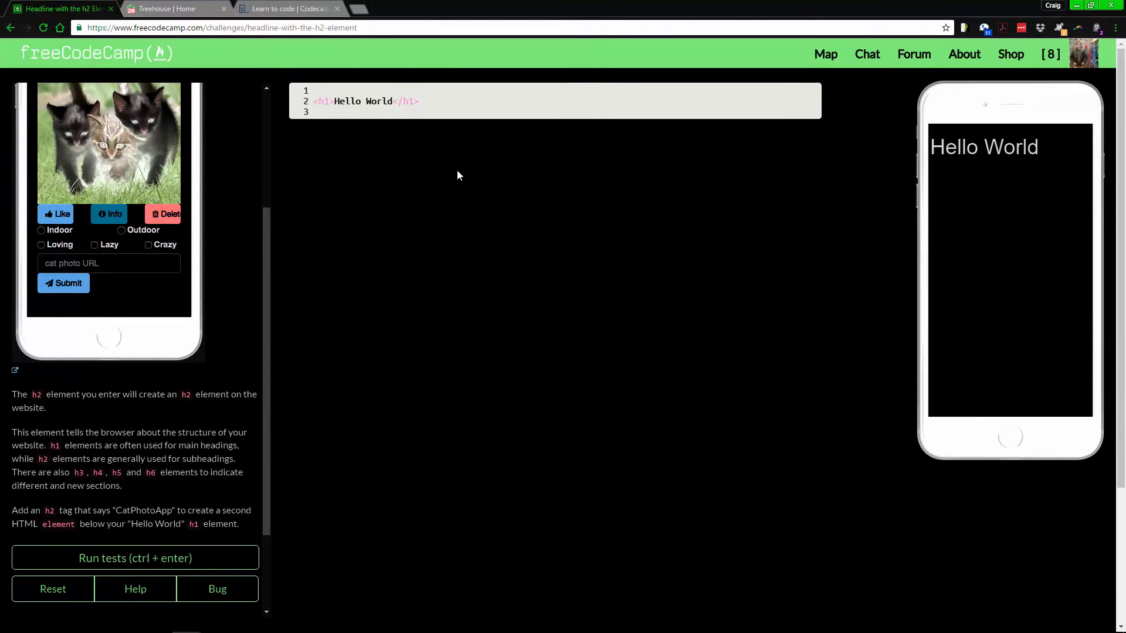